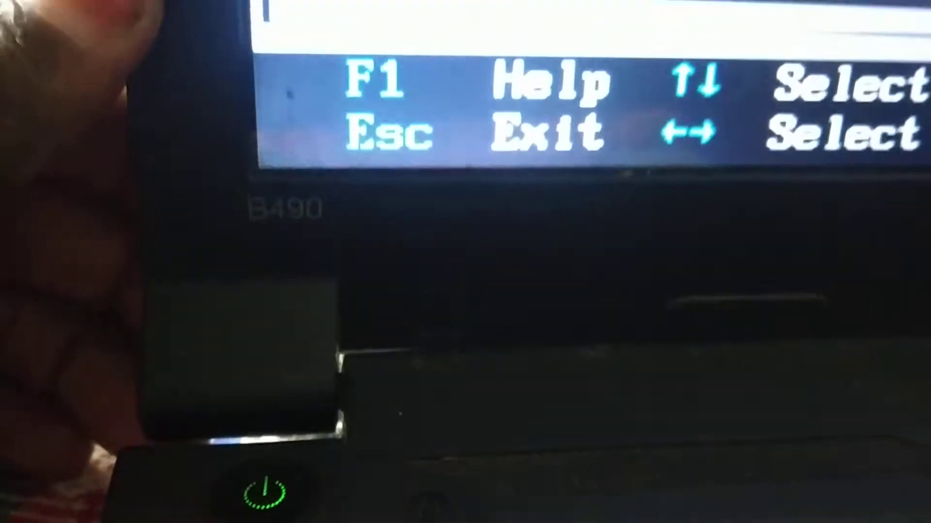
Step: Show the General Help dialog listing the BIOS navigation keys, with Continue highlighted
key(f1)
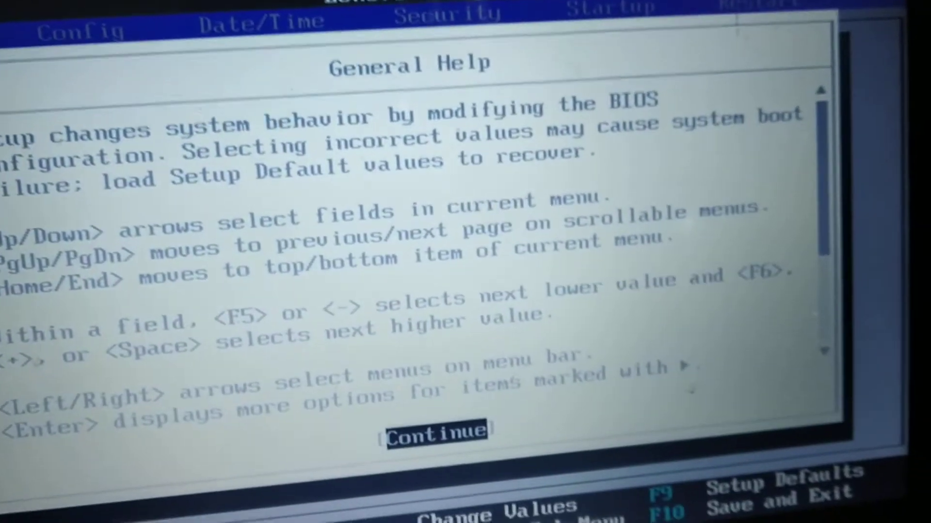